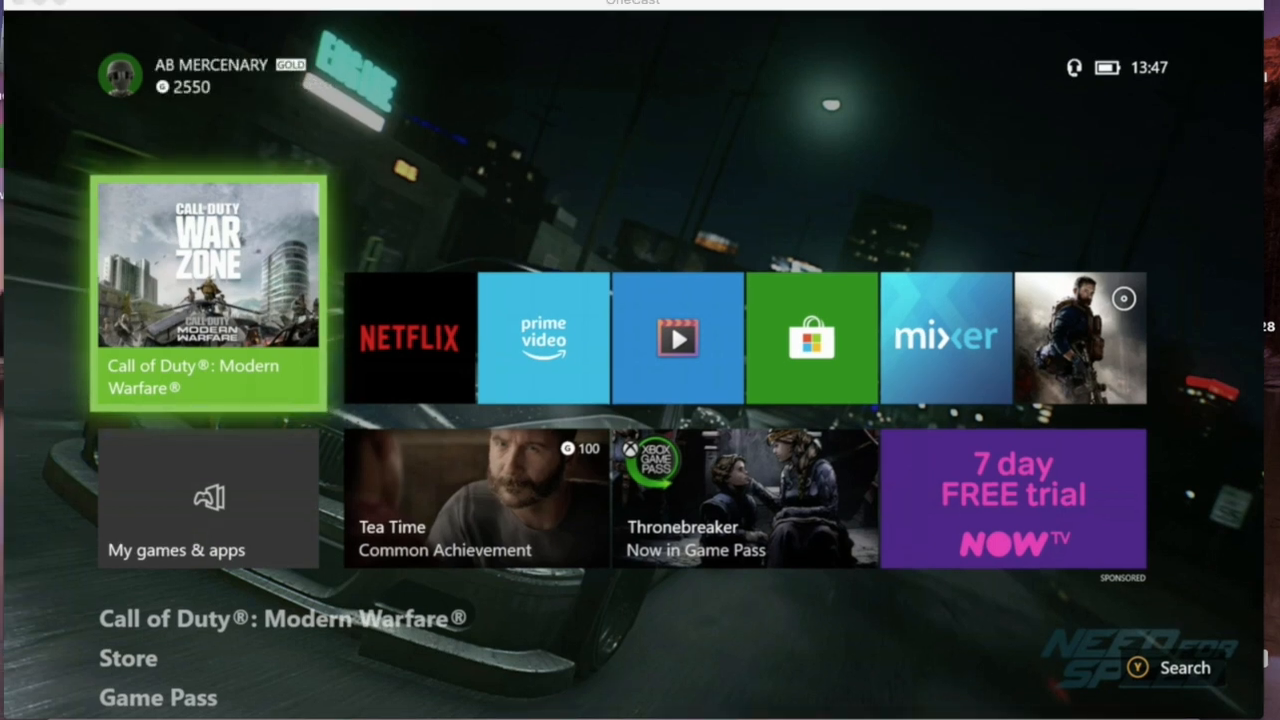
From the Xbox guide, go to Profile & system and open the console Settings
key(Xbox)
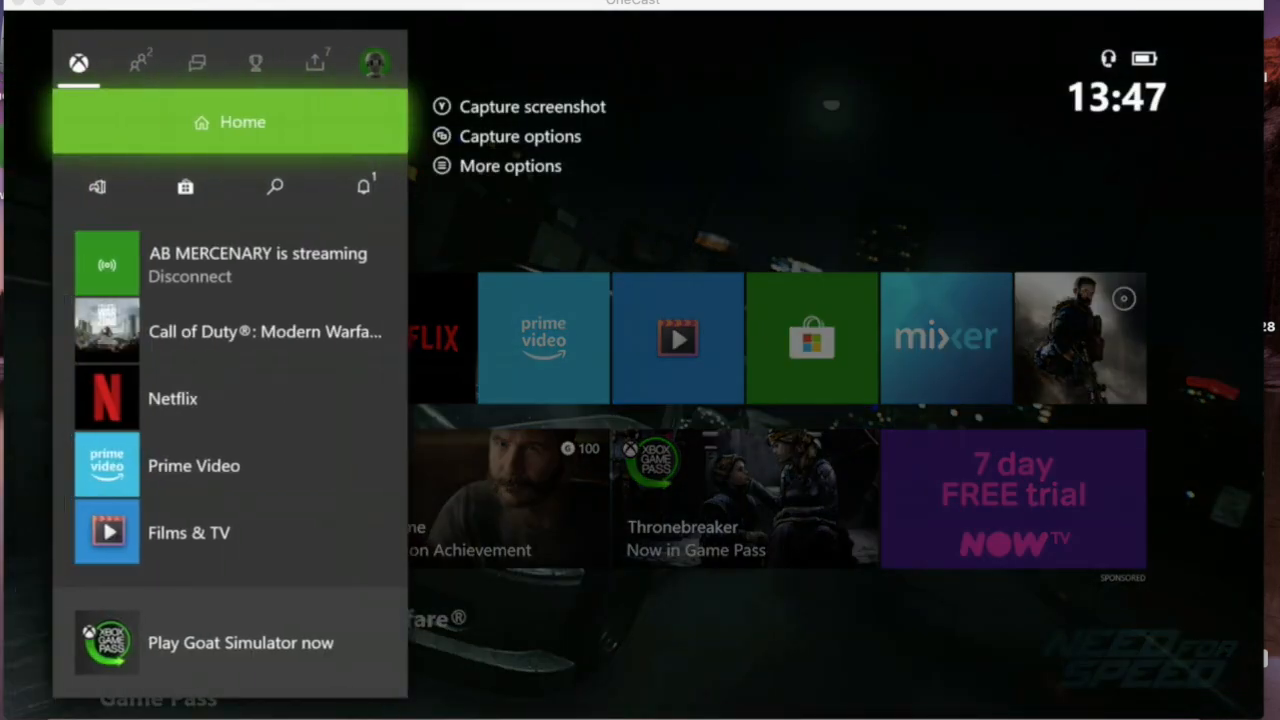
click(196, 62)
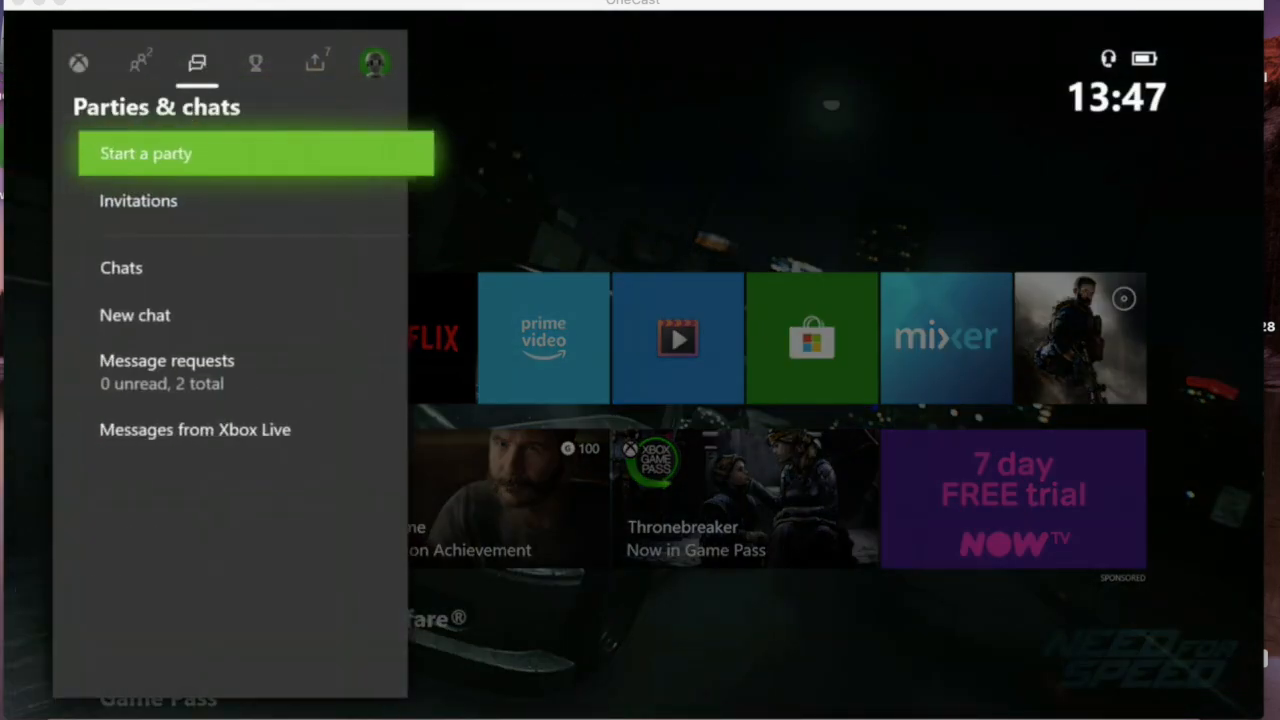
click(375, 62)
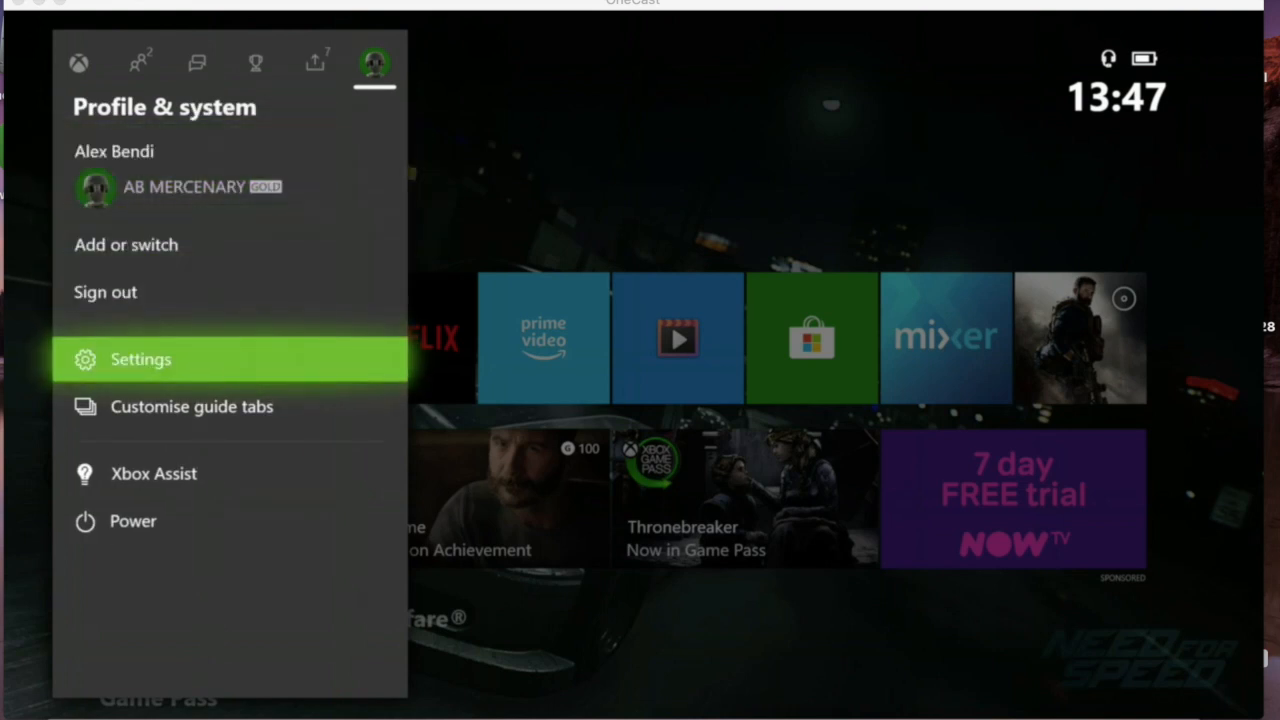
click(140, 359)
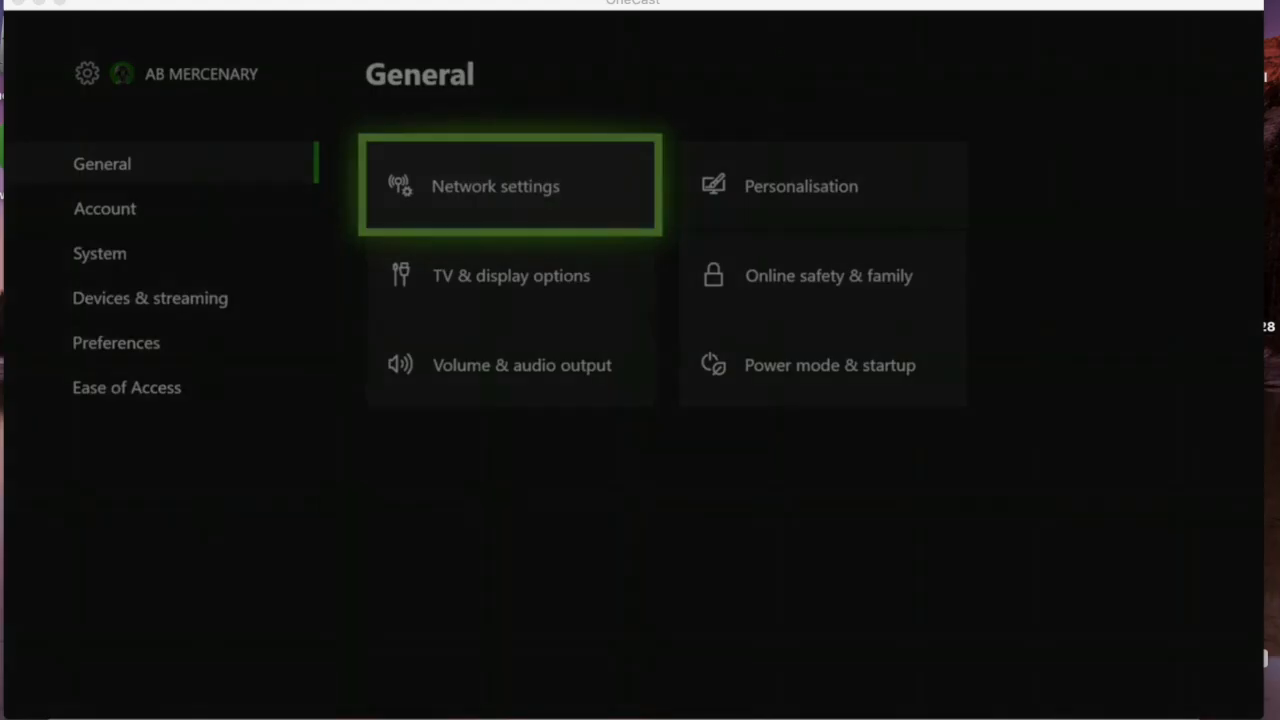
Select Network settings on the console's General settings page
click(510, 185)
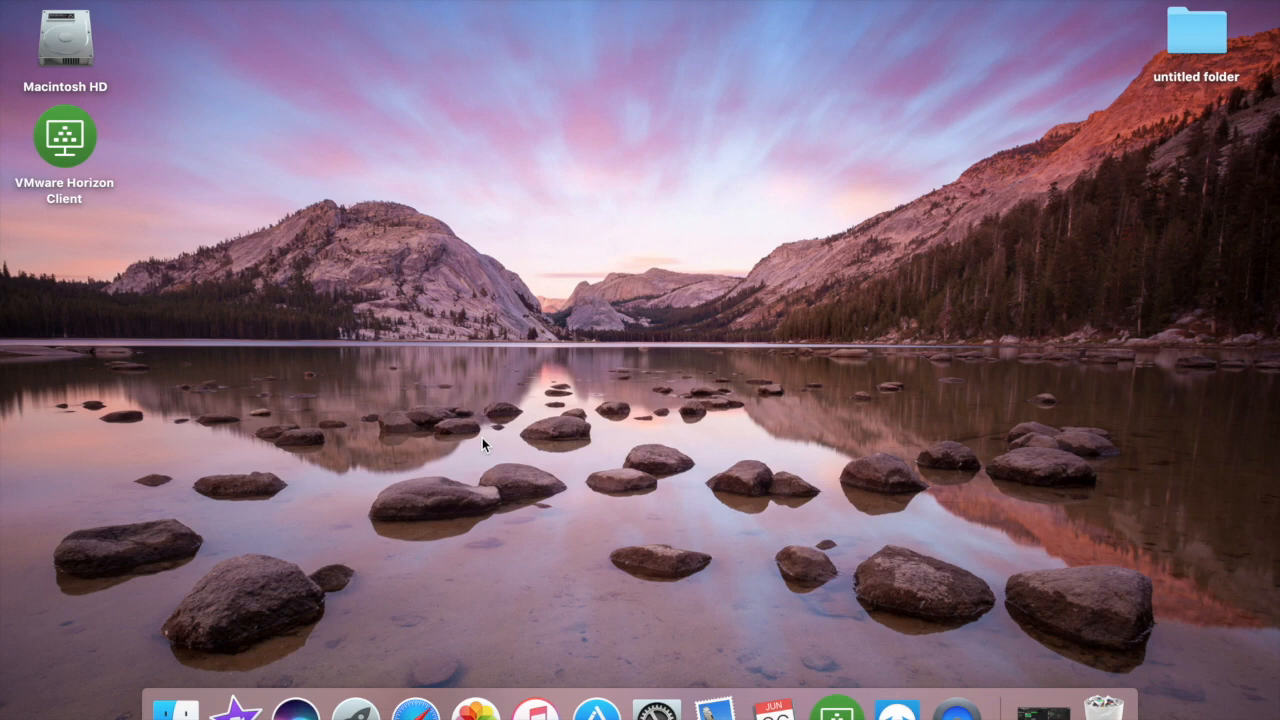
mouse_move(418, 718)
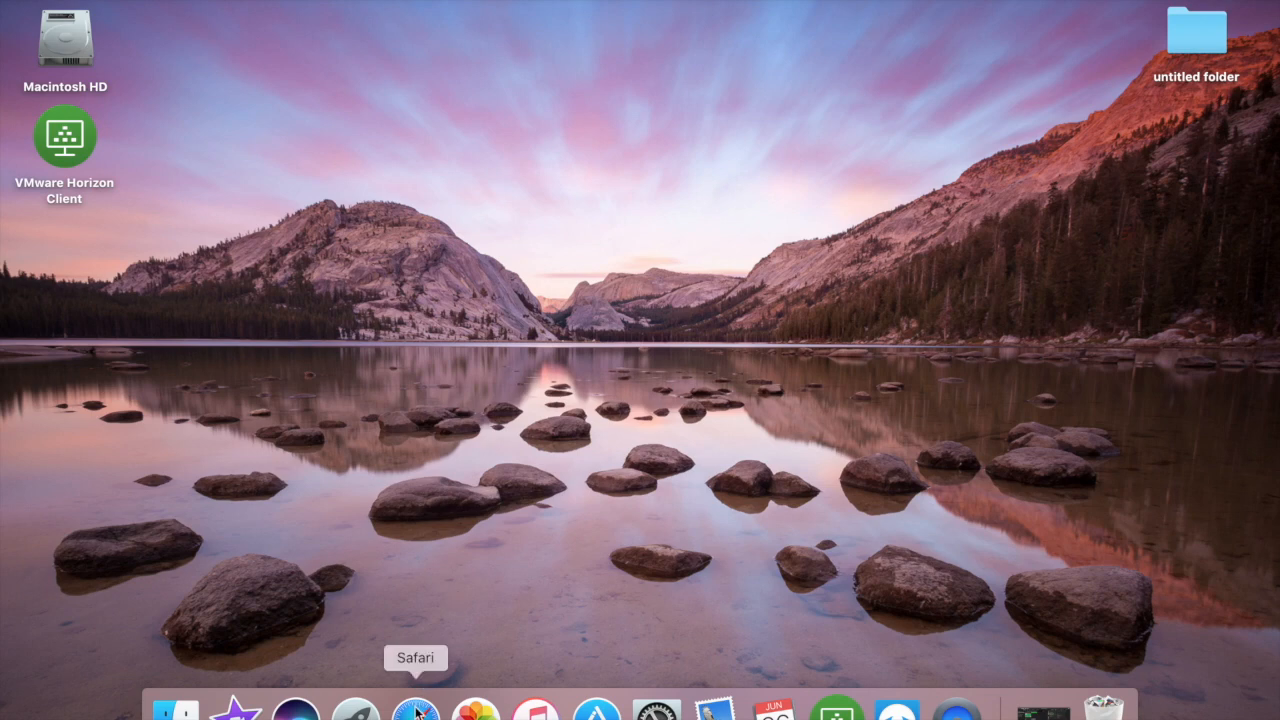
Launch Safari from the Dock
click(415, 708)
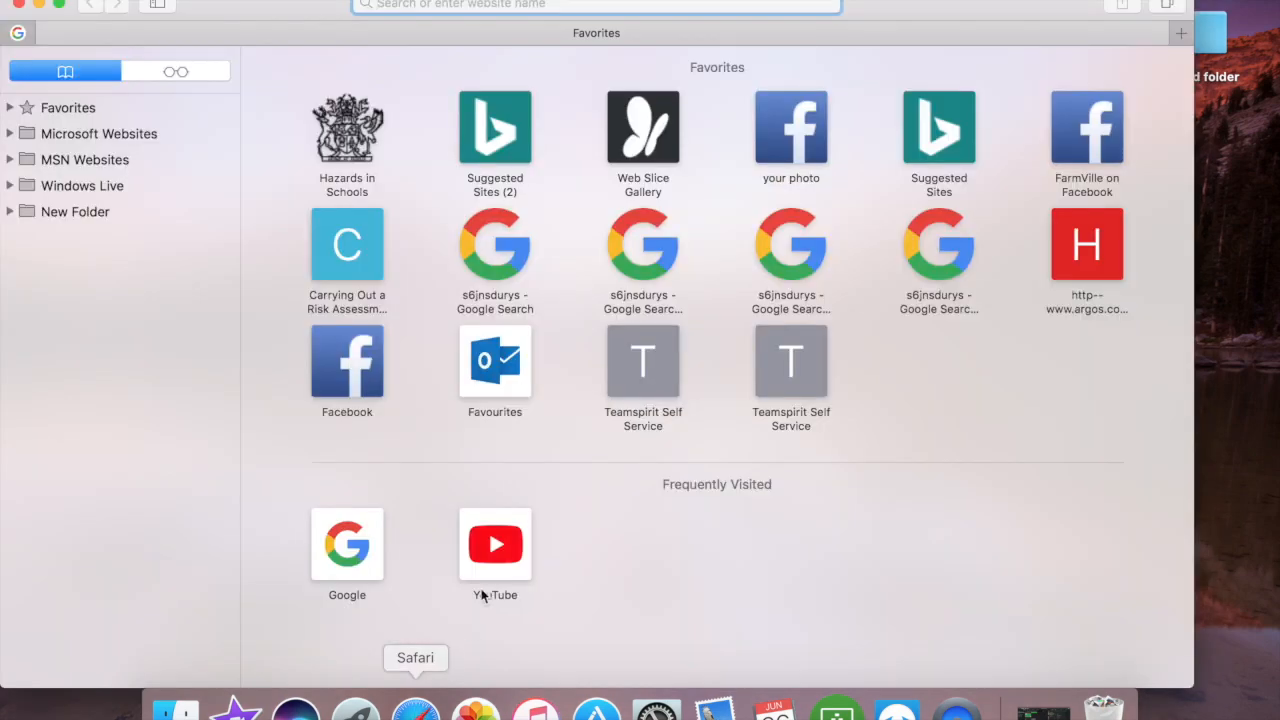
mouse_move(513, 42)
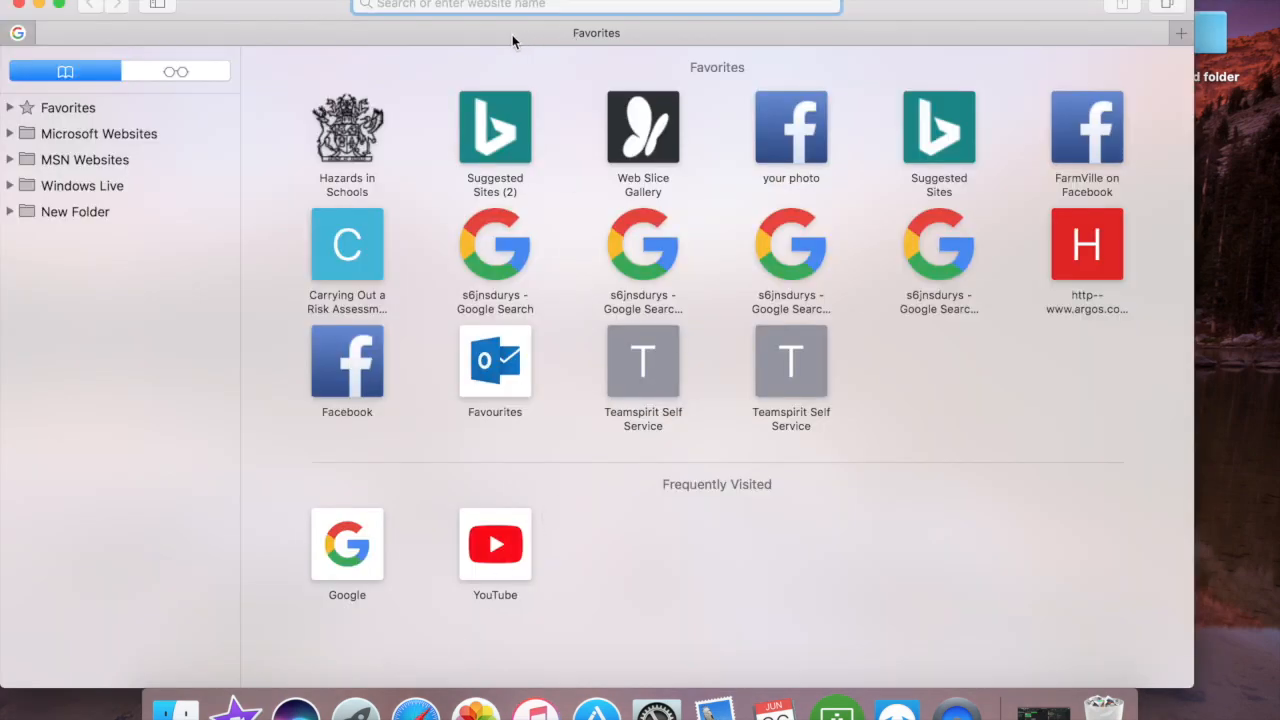
mouse_move(472, 8)
text(192.168.1.1)
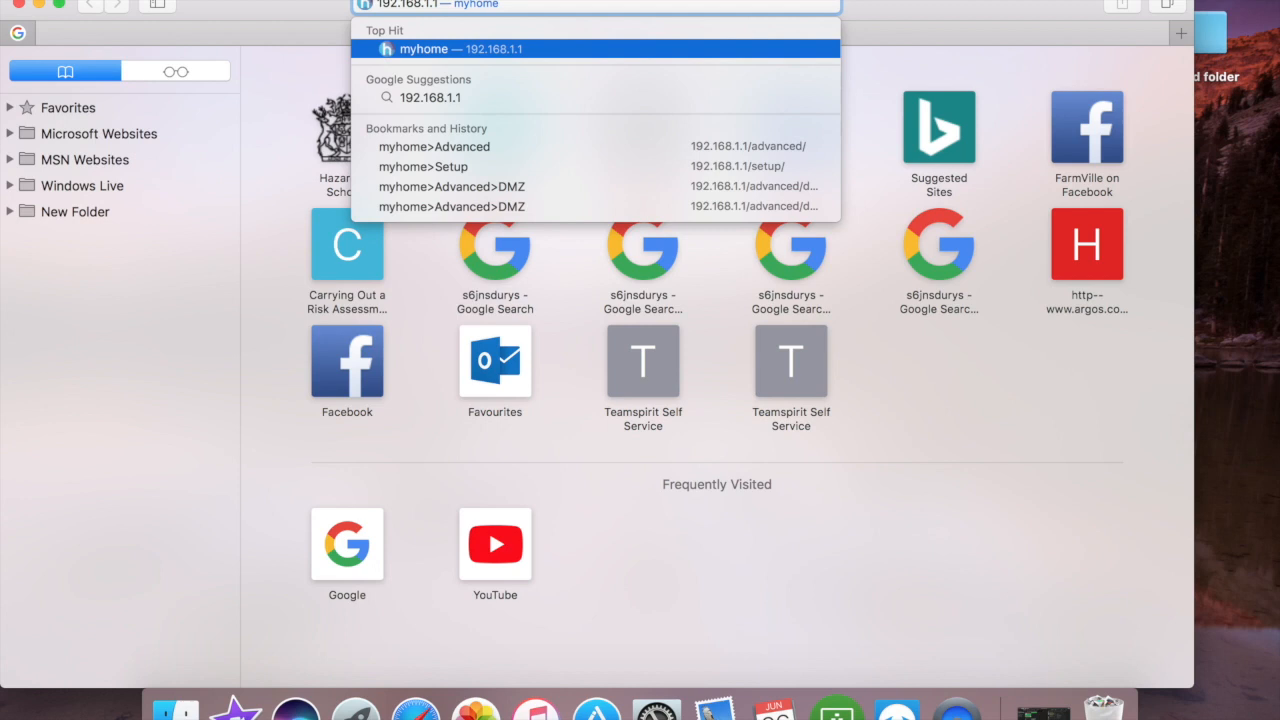
mouse_move(512, 51)
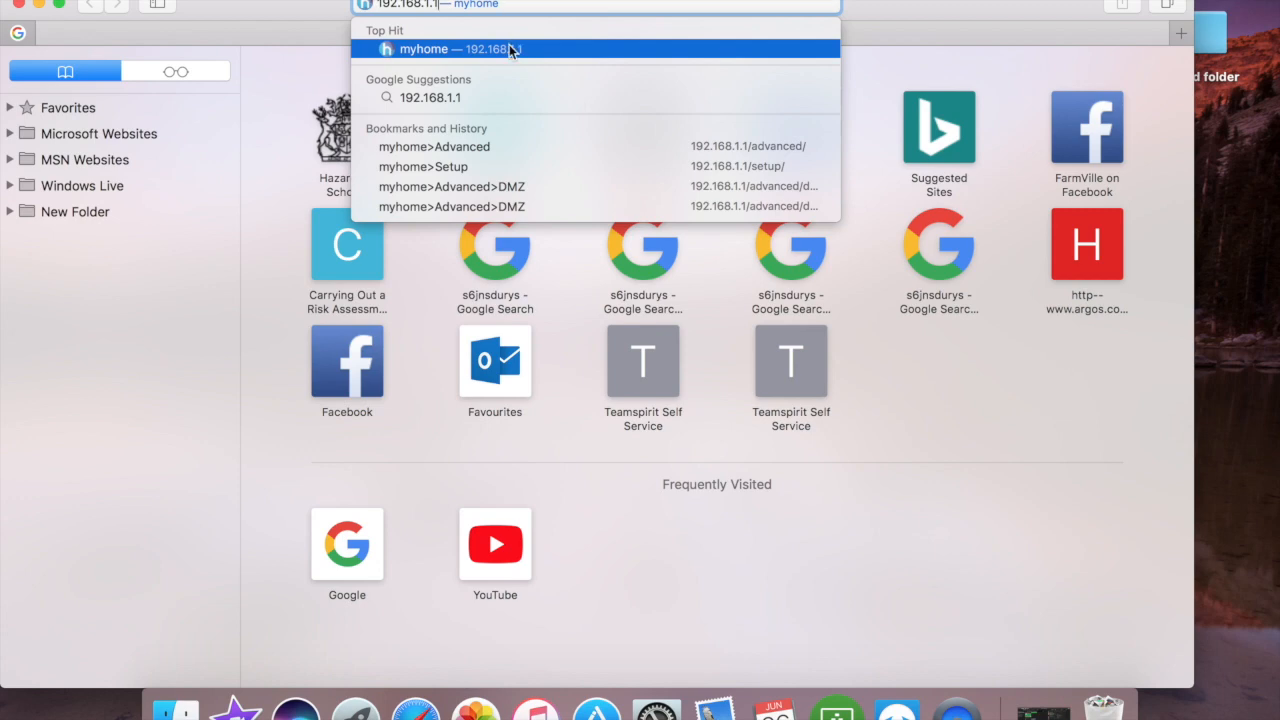
Load the myhome 192.168.1.1 router page and open DMZ under Firewall and Filters
click(454, 49)
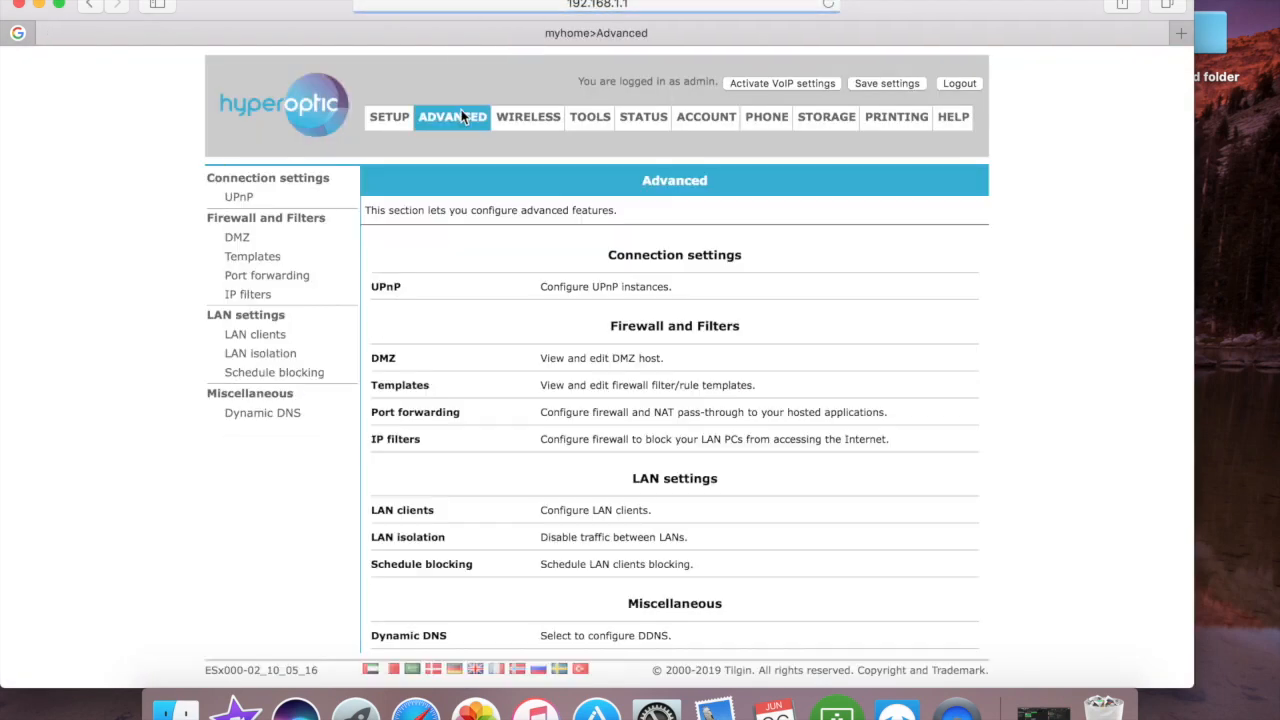
mouse_move(395, 197)
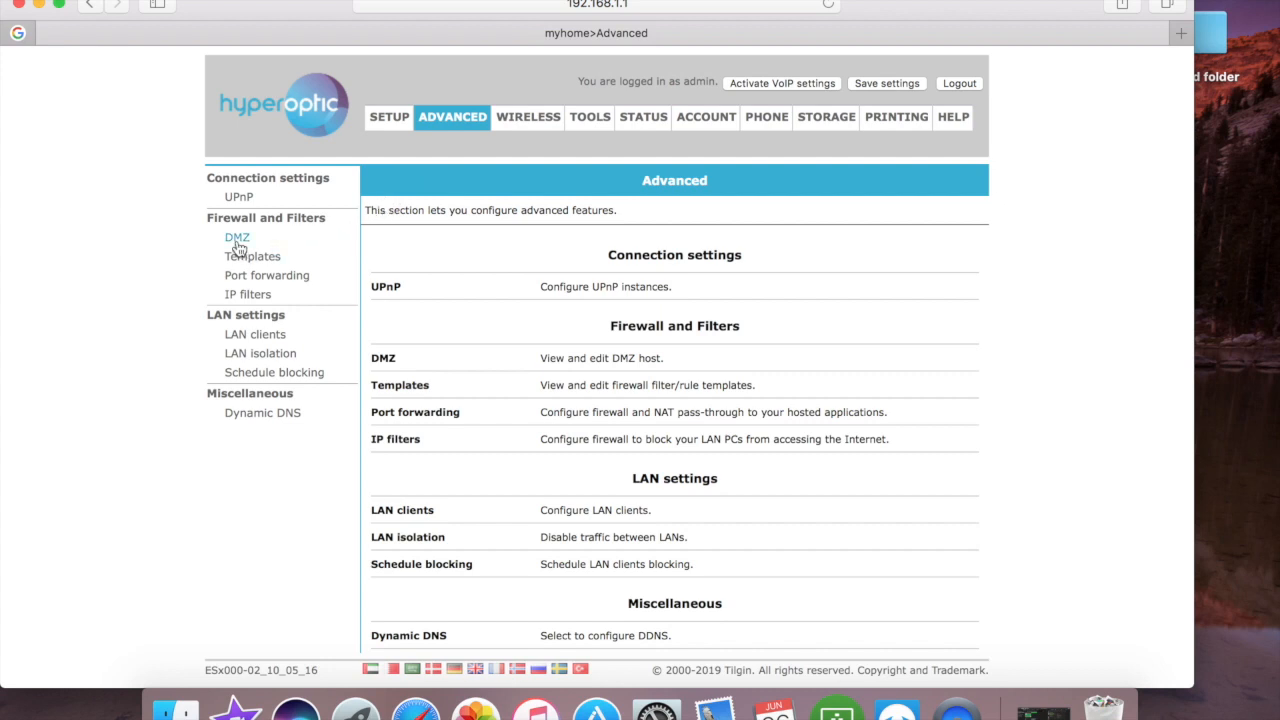
click(238, 237)
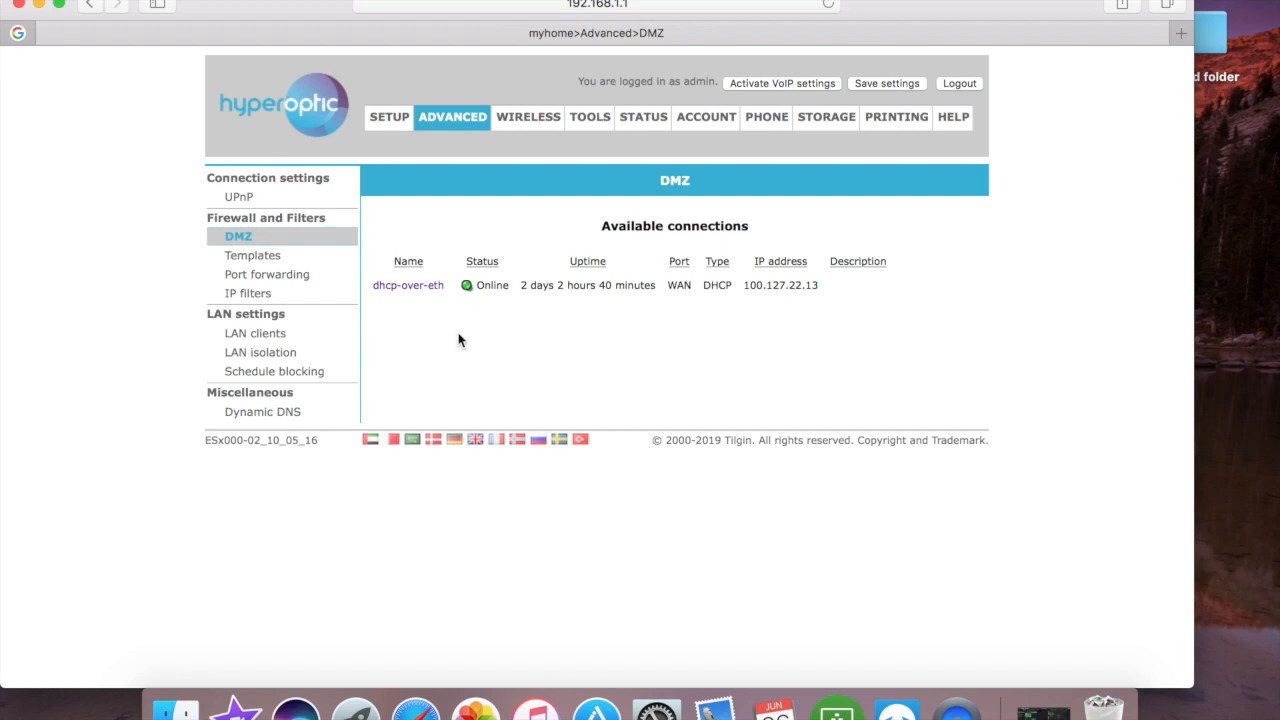
mouse_move(422, 295)
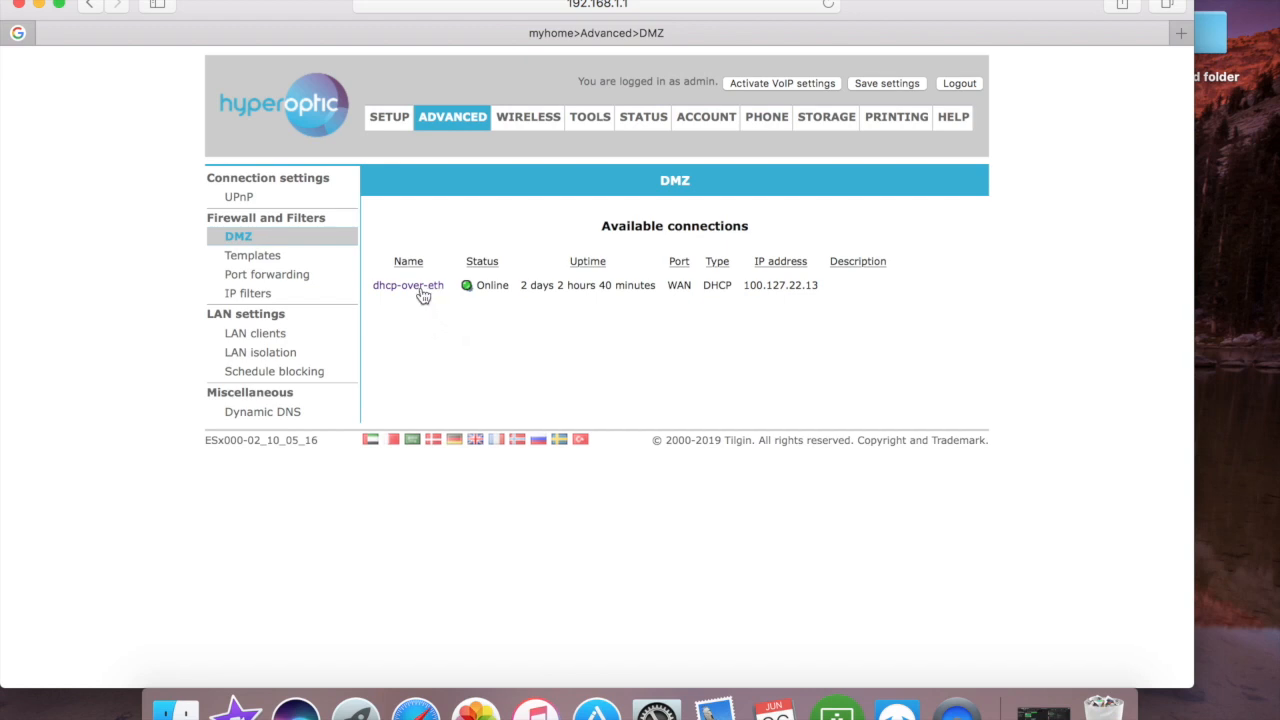
Set the dhcp-over-eth DMZ host to 192.168.1.220 and save the router settings
click(407, 285)
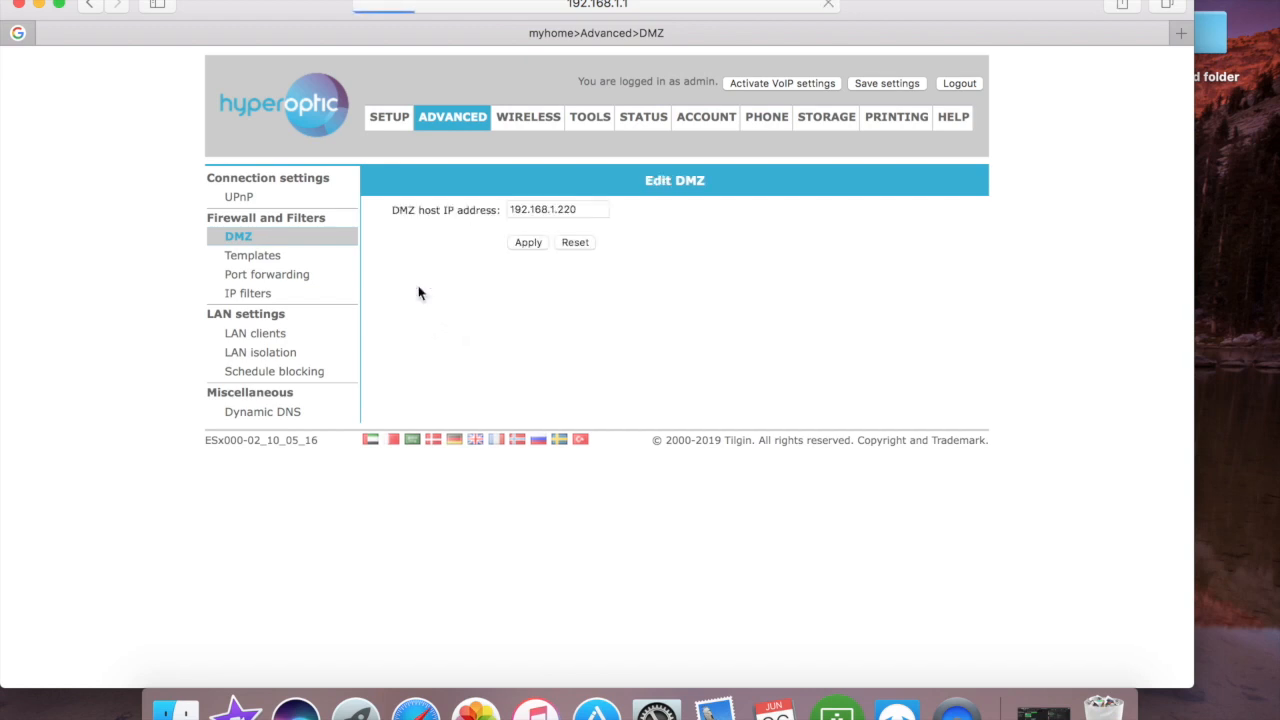
mouse_move(511, 299)
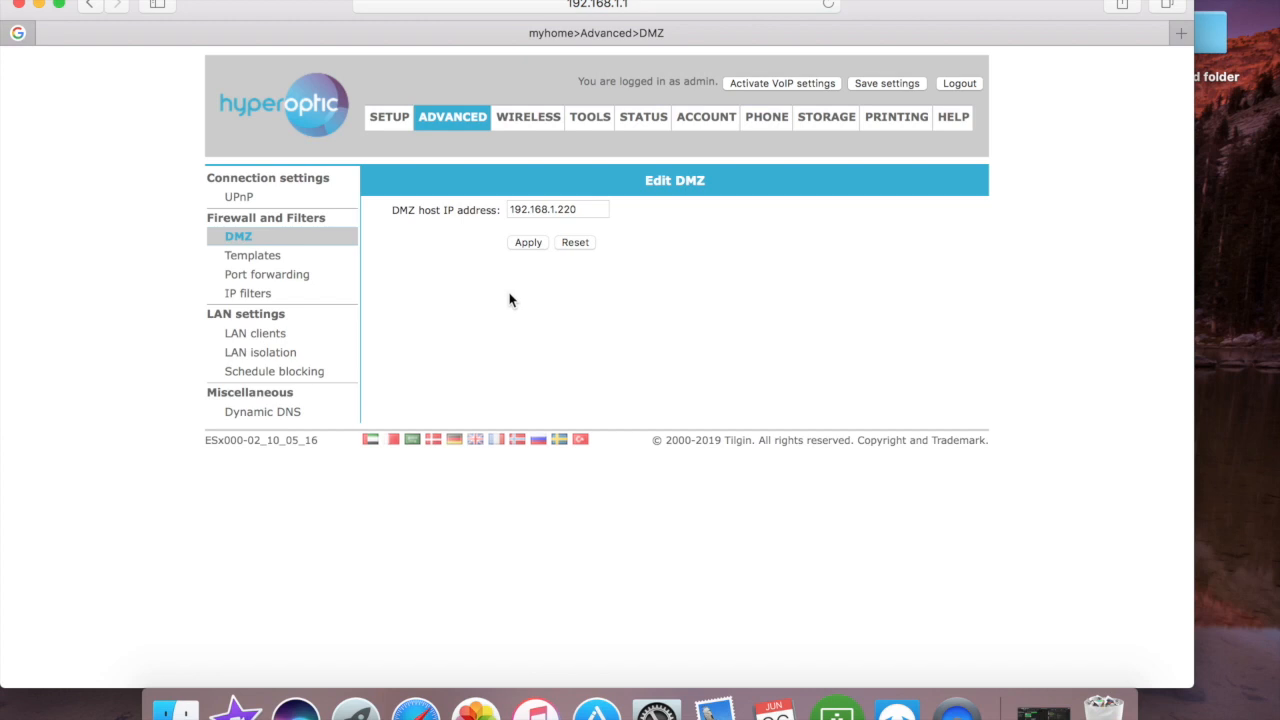
mouse_move(640, 287)
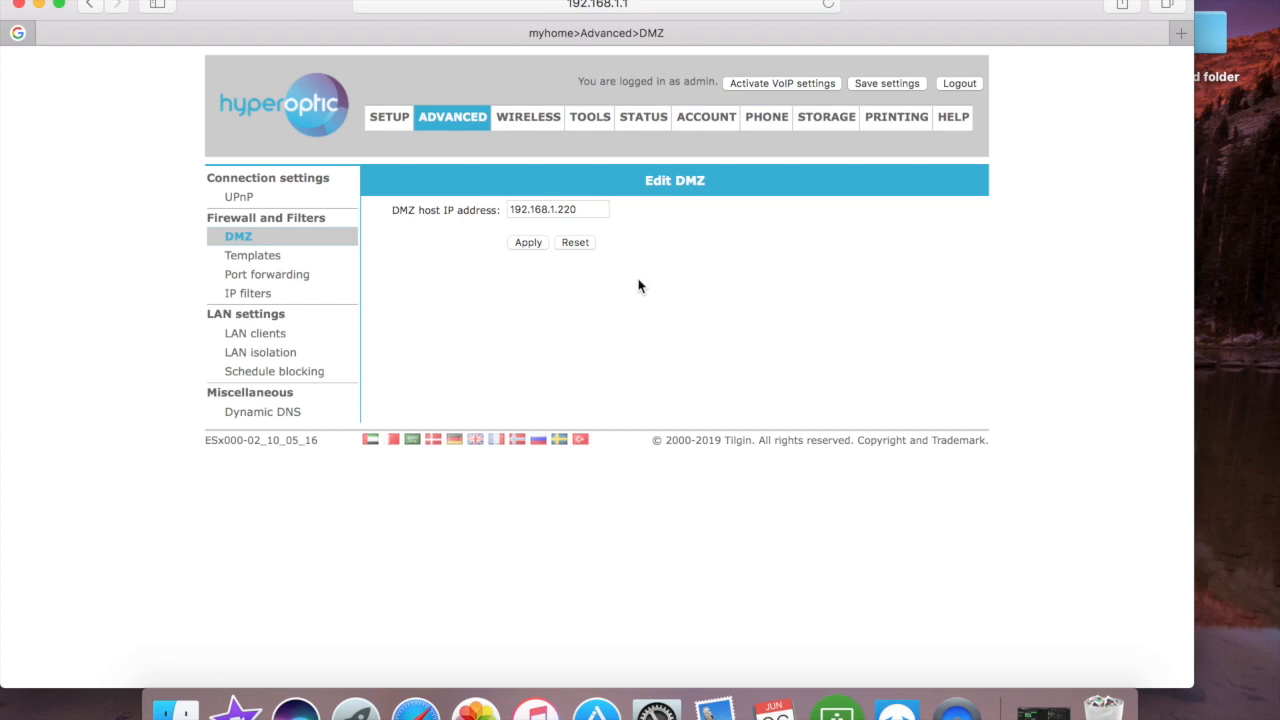
mouse_move(528, 246)
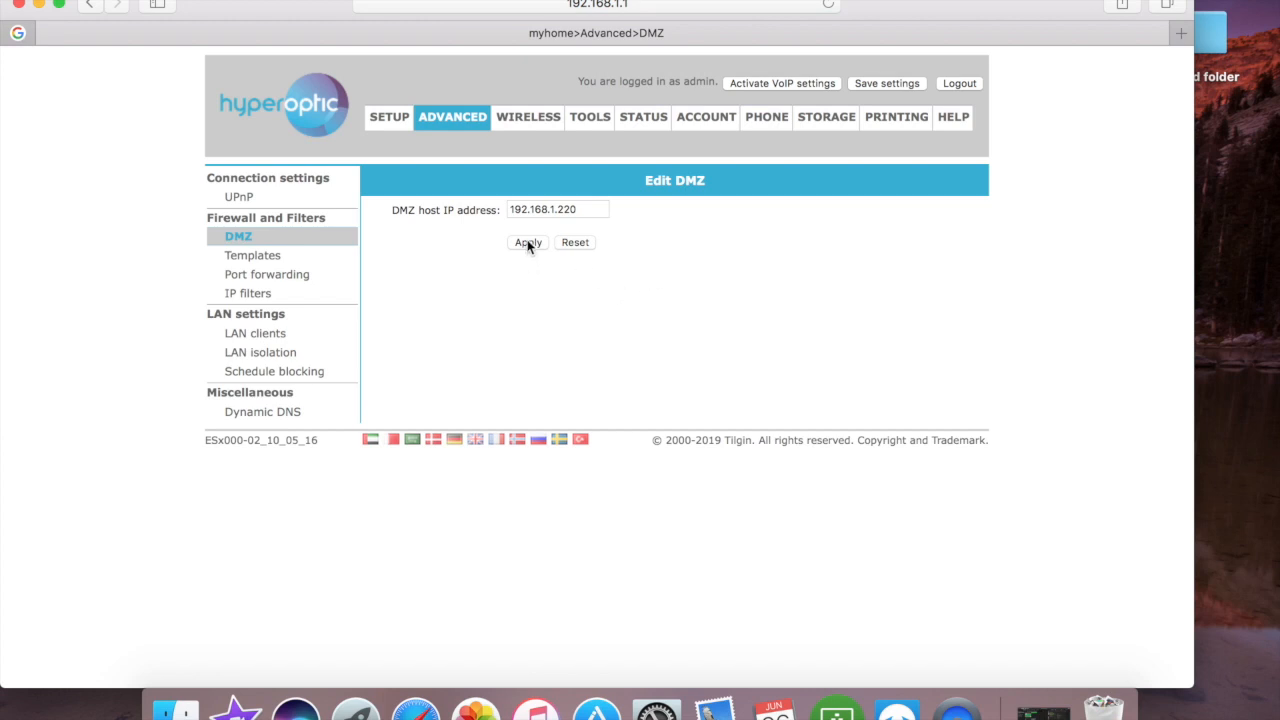
mouse_move(887, 83)
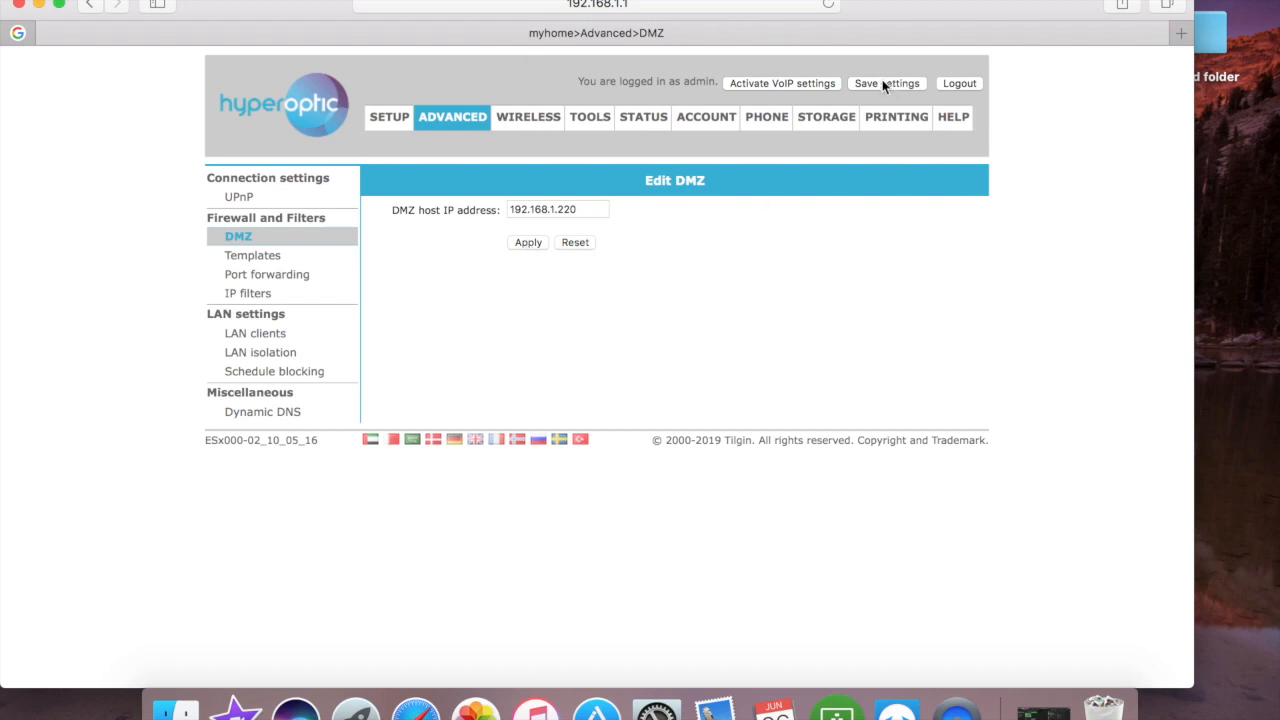
click(886, 83)
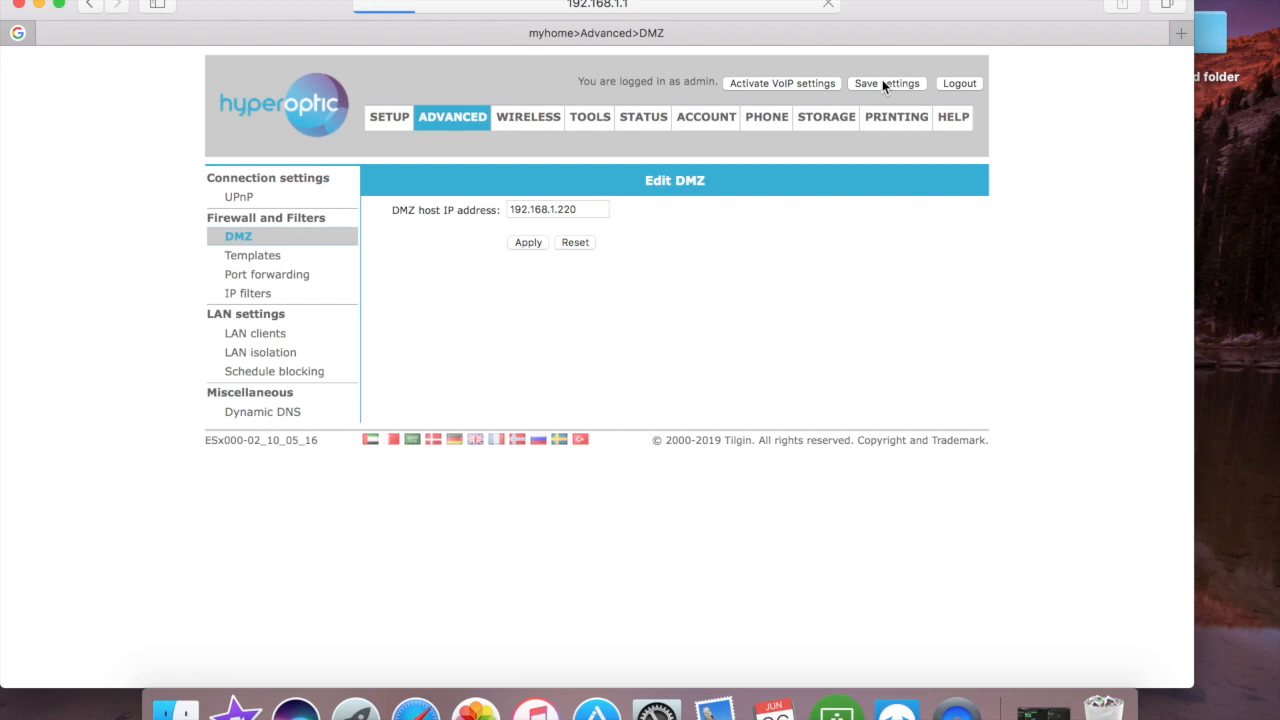
click(886, 83)
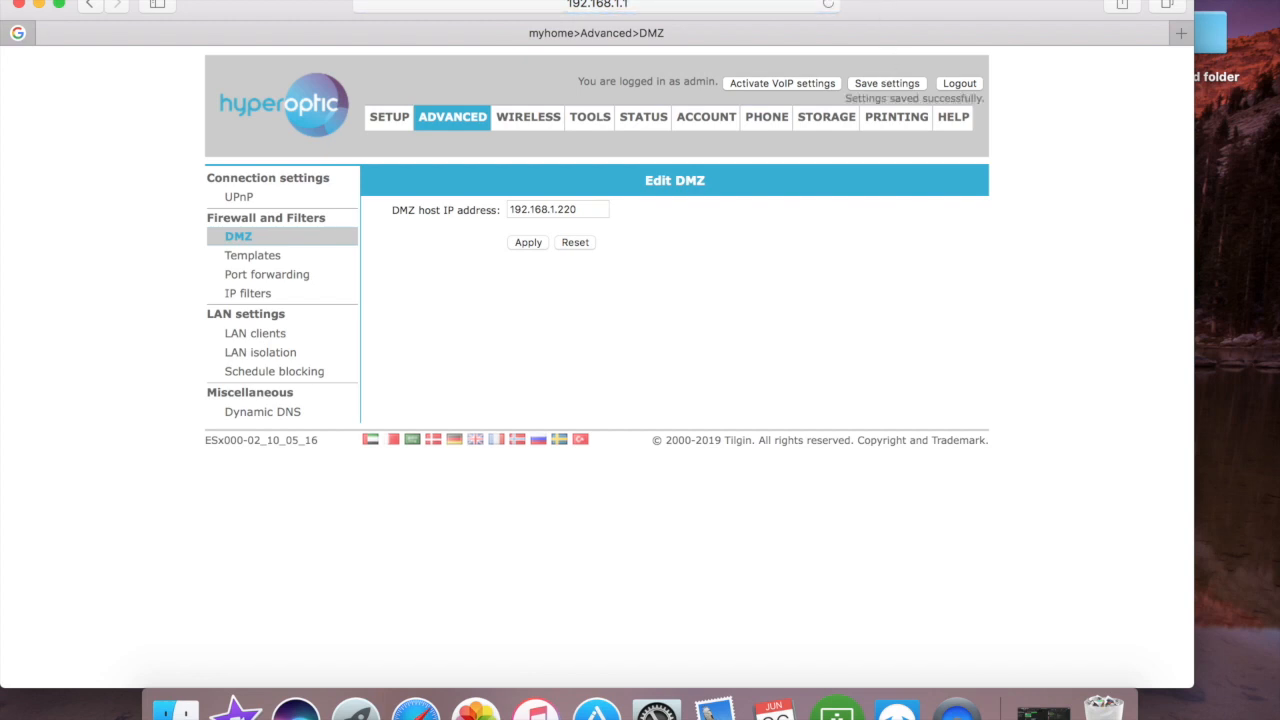
mouse_move(40, 22)
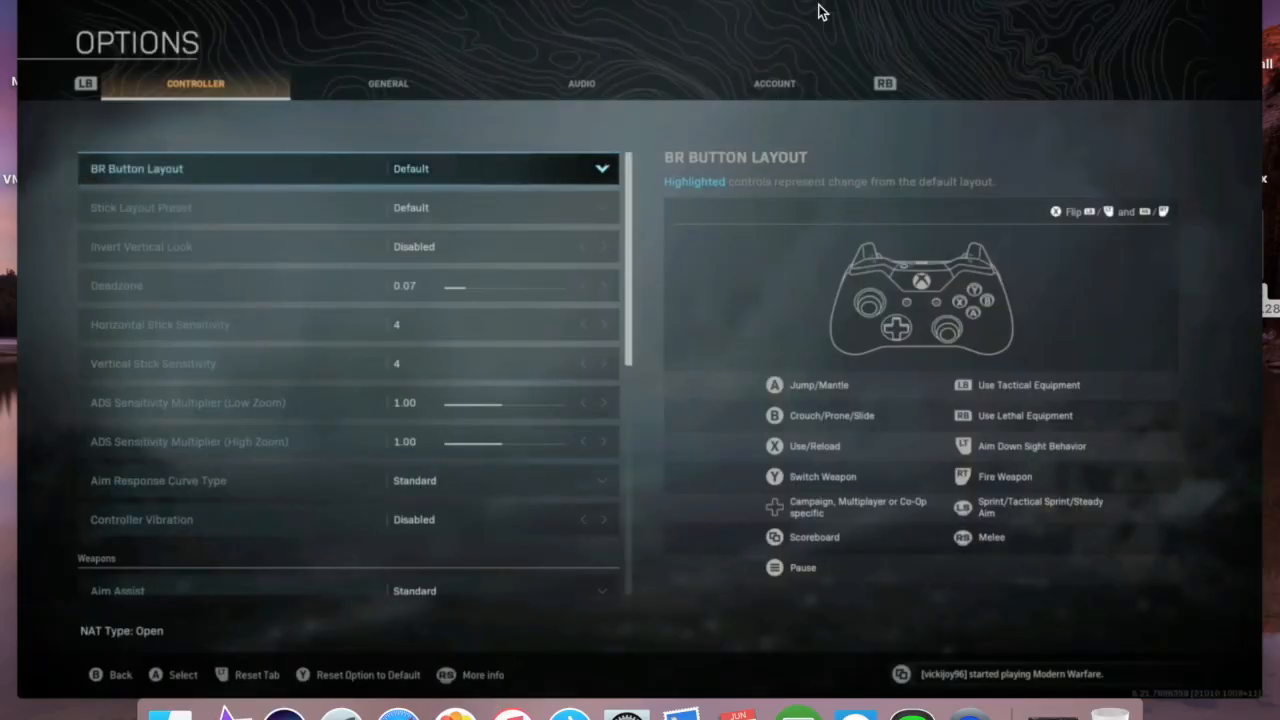
Switch to Call of Duty's Account options tab to check NAT Type: Open
click(774, 83)
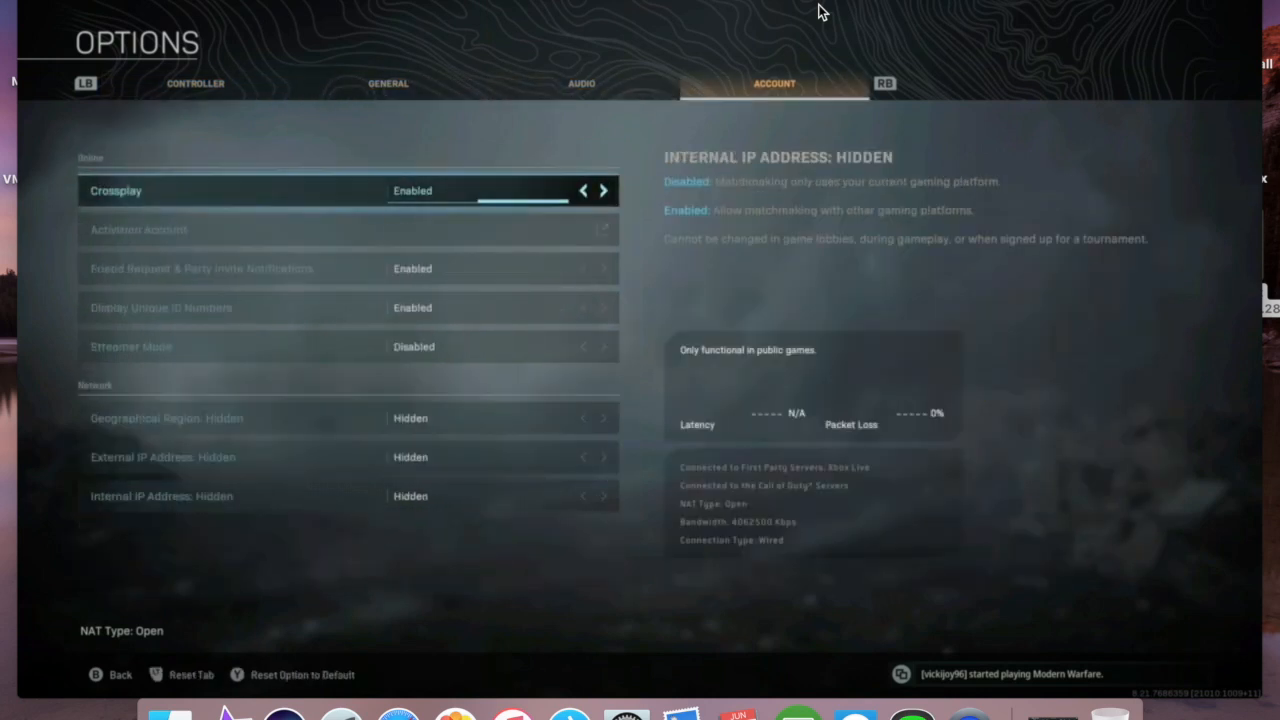